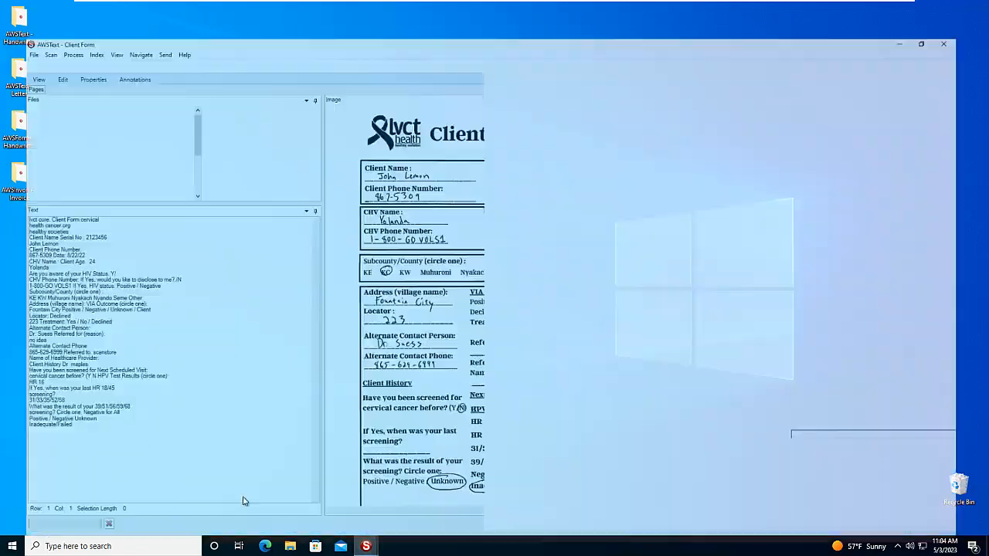
- Select form 0002-0001.tif and check its OCR-filled Client Name, Serial Number and Date
click(921, 43)
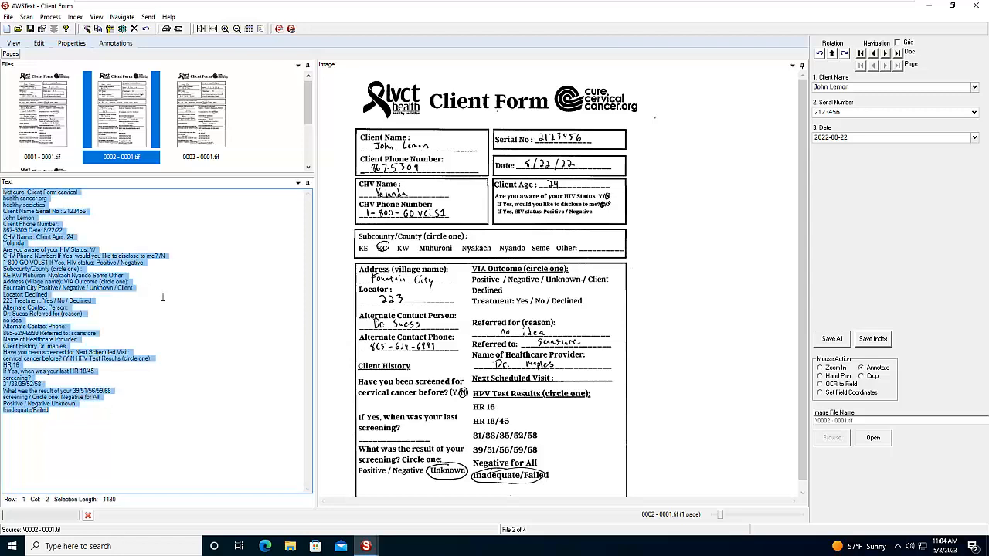
click(168, 306)
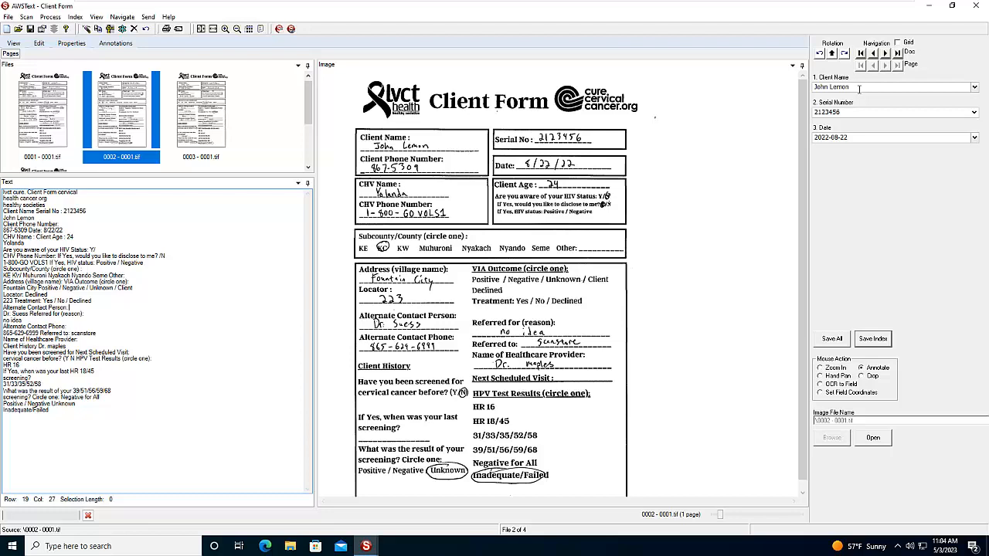
mouse_move(843, 169)
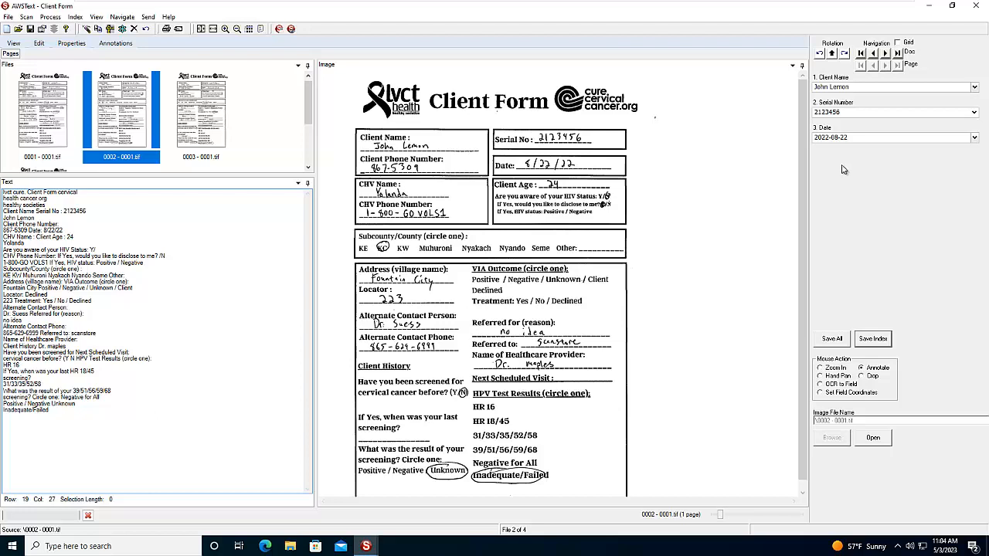
mouse_move(192, 62)
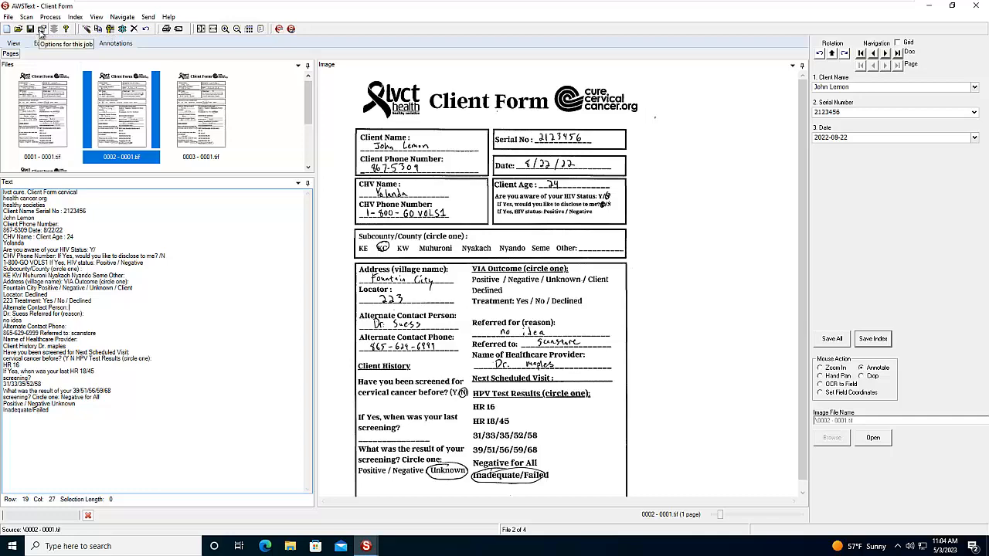
click(44, 27)
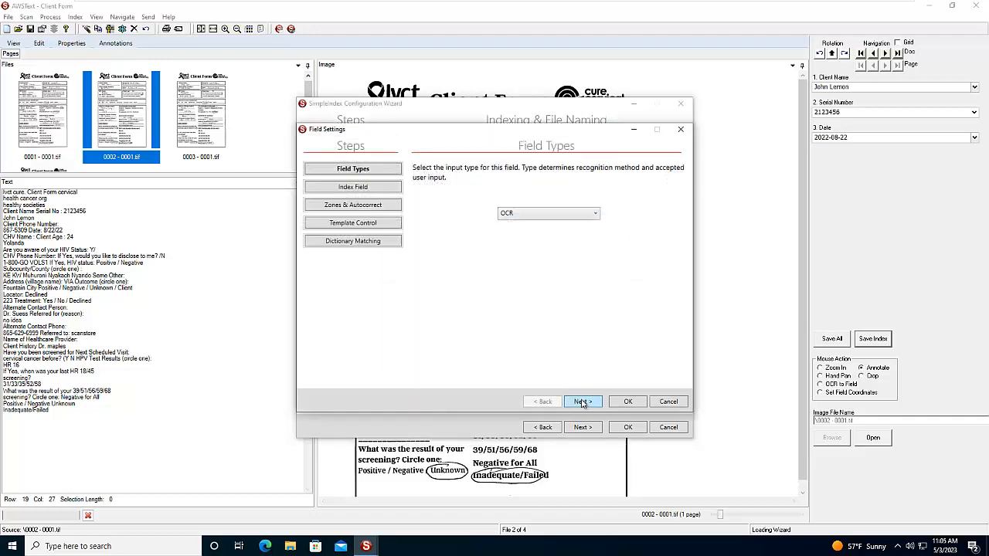
click(583, 402)
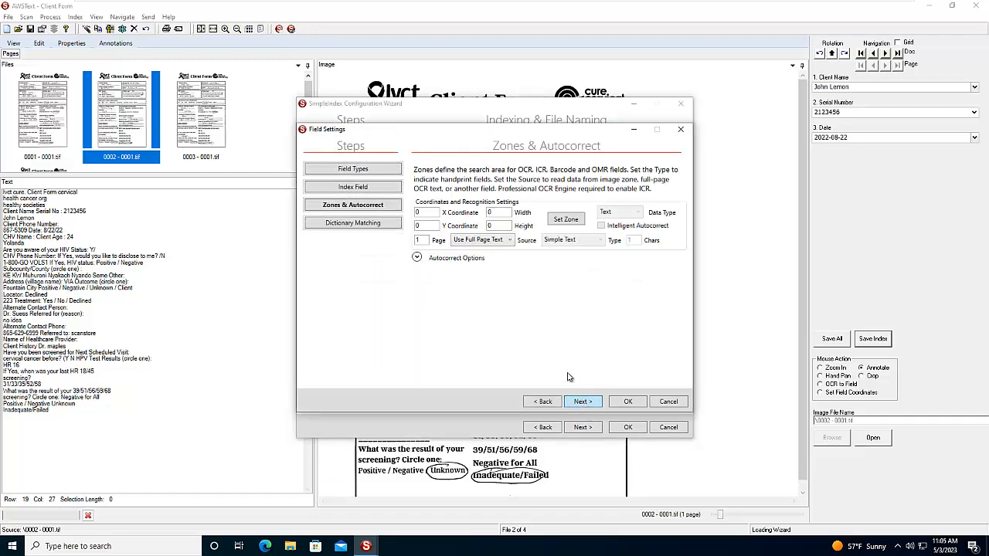
click(582, 402)
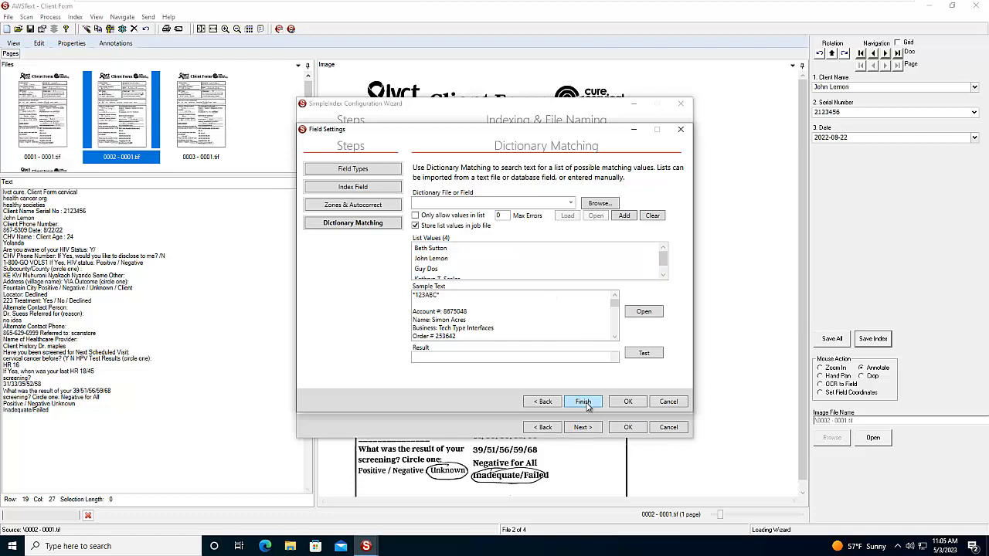
click(583, 402)
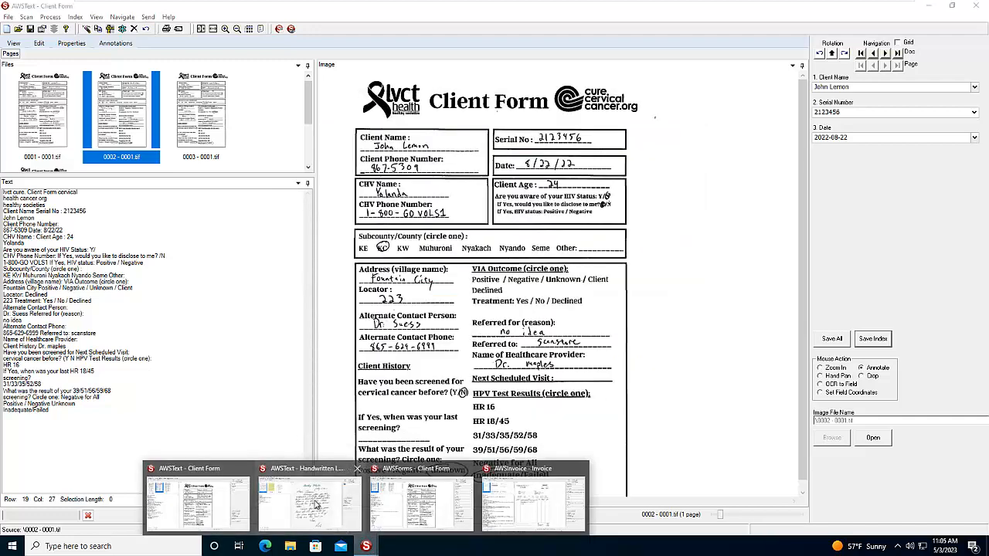
- In the Handwritten Letters job, review Letter1, Letter2 and Letter3 with their recognized text
click(309, 502)
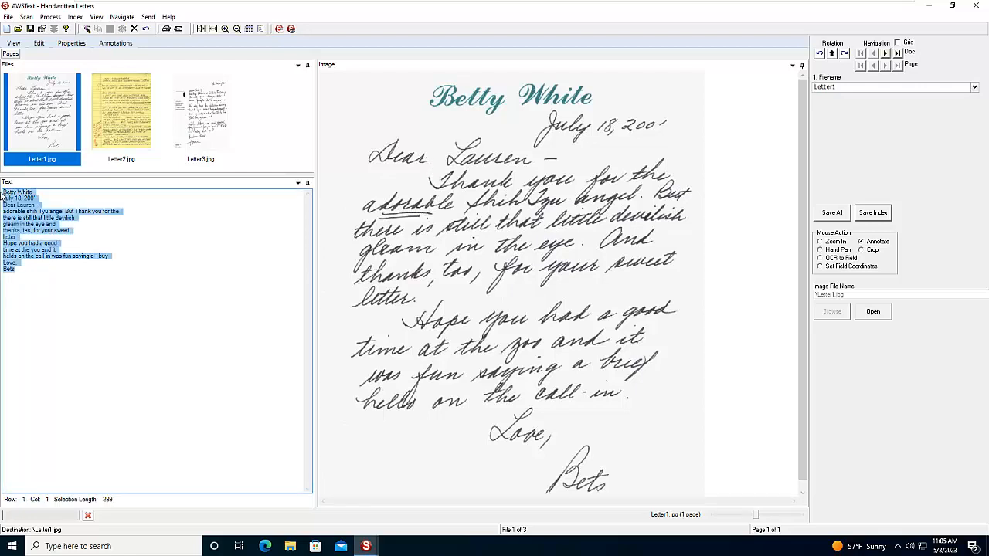
click(121, 112)
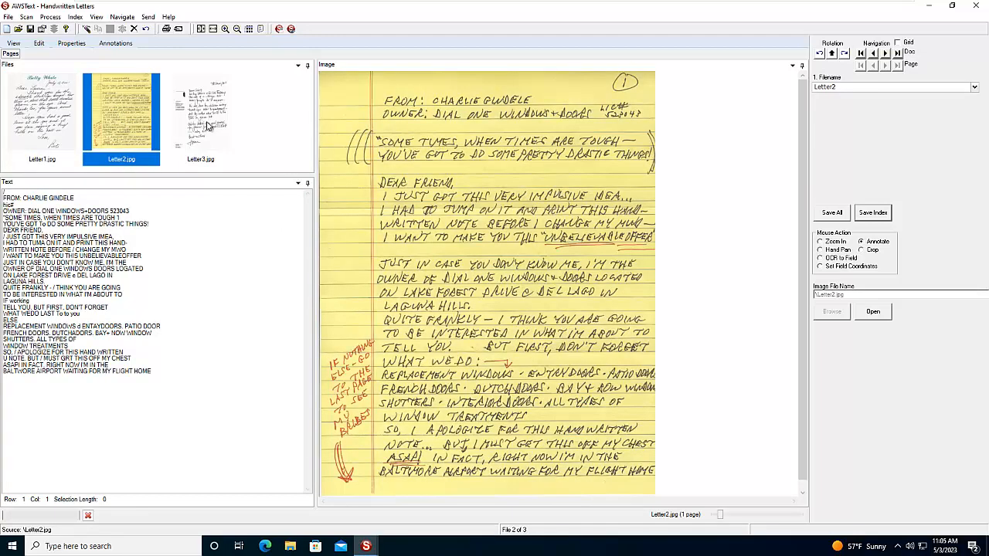
click(201, 111)
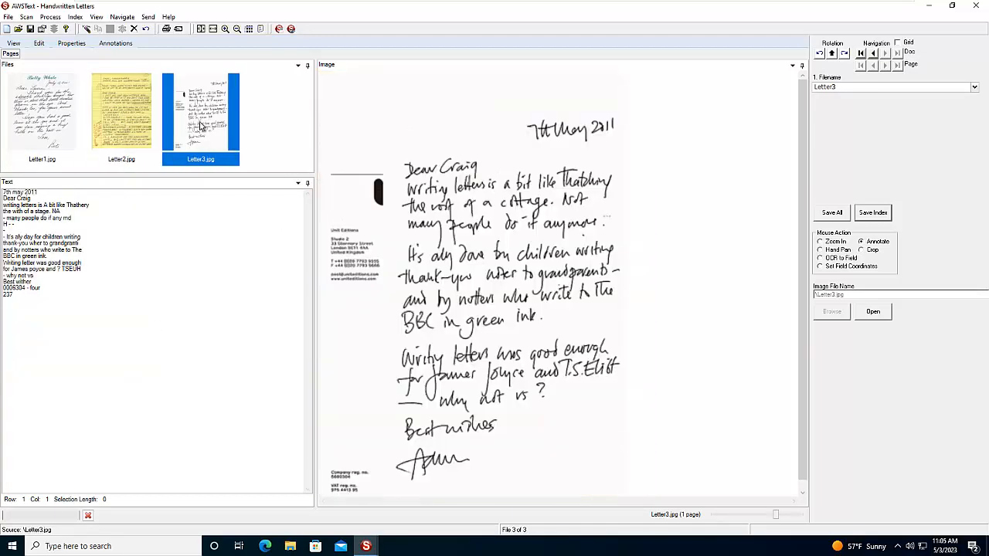
mouse_move(34, 115)
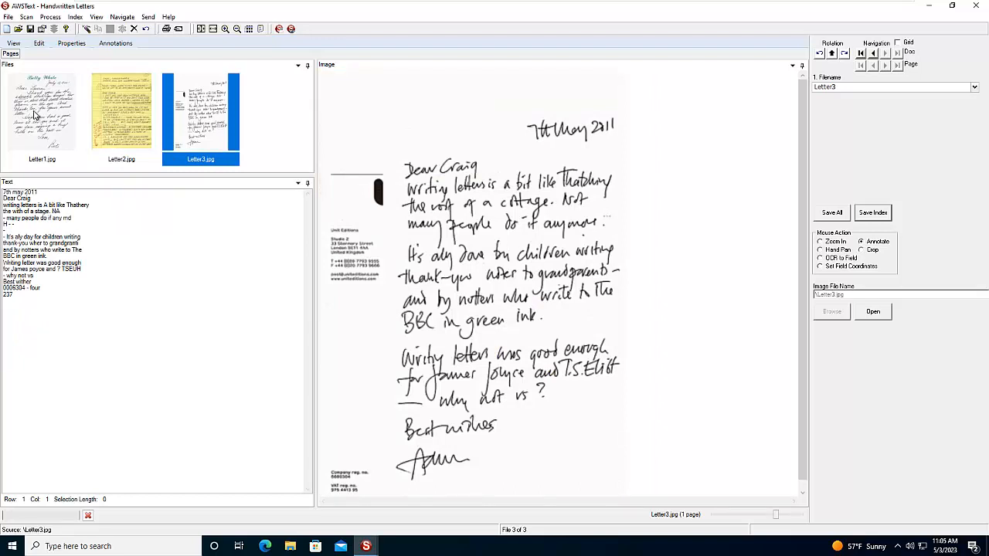
click(42, 112)
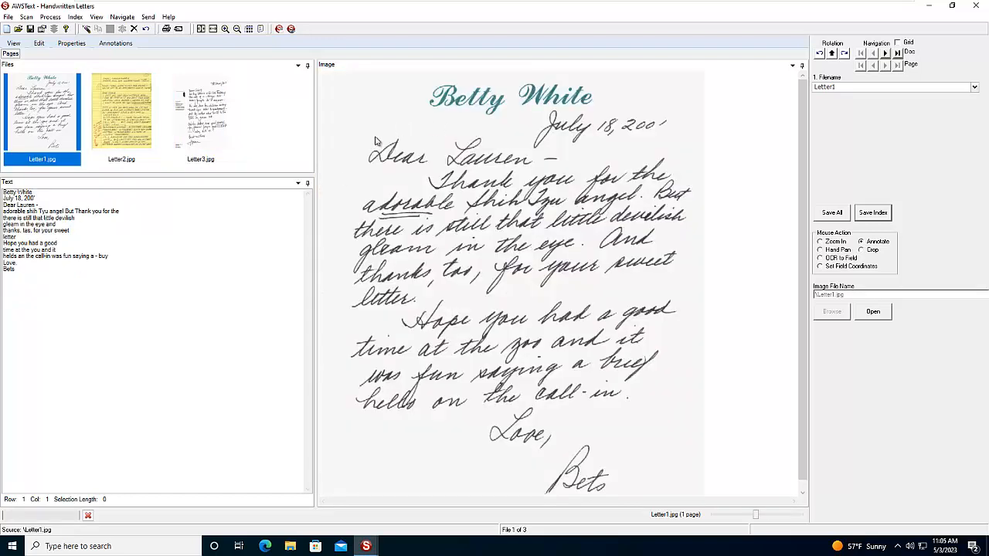
mouse_move(348, 173)
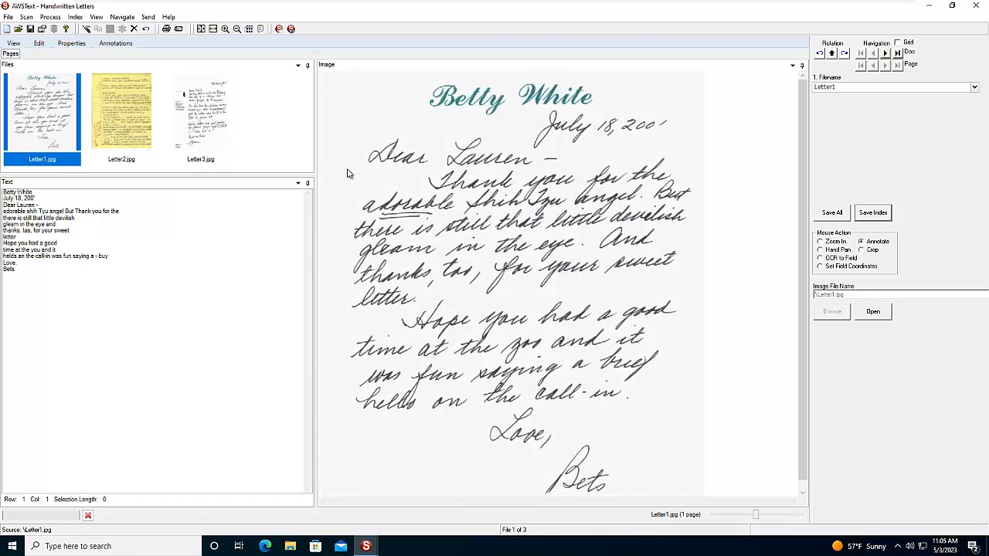
mouse_move(343, 174)
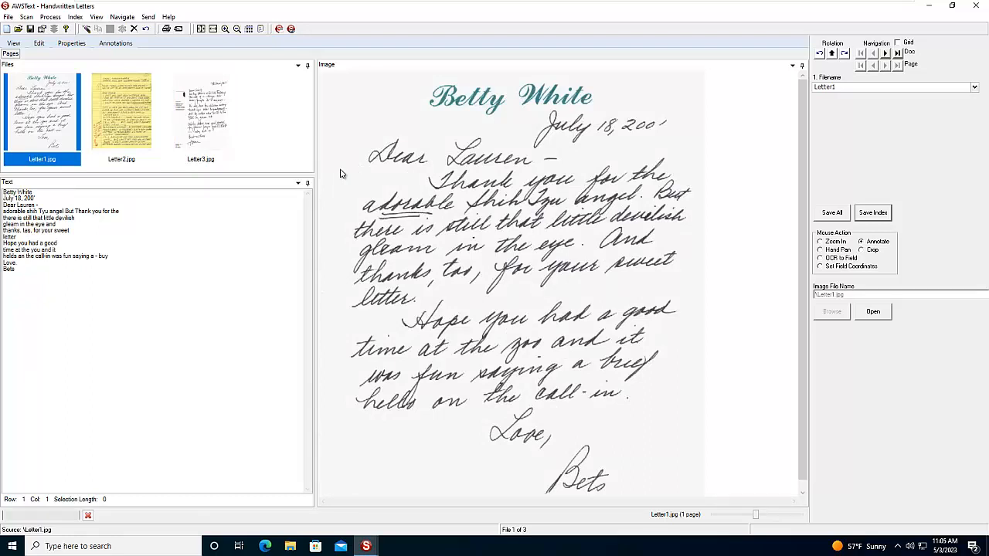
mouse_move(867, 242)
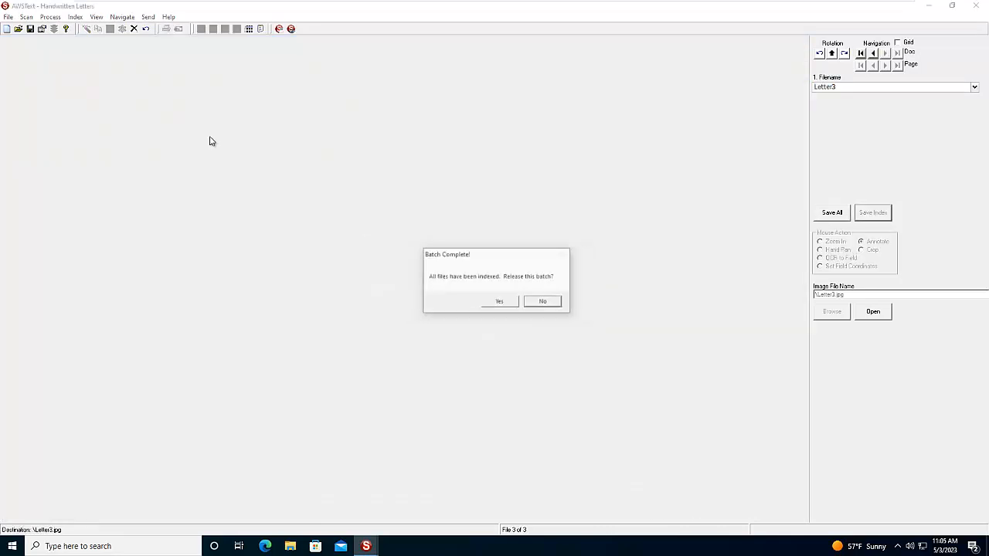
- Dismiss Batch Complete, open the job's Output Folder and view the Letter1 text document
click(500, 301)
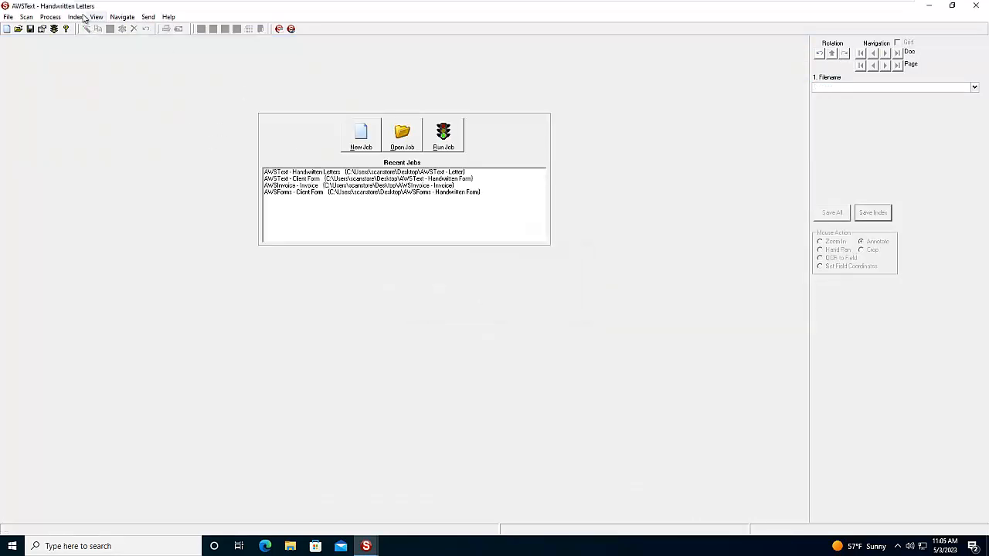
click(96, 15)
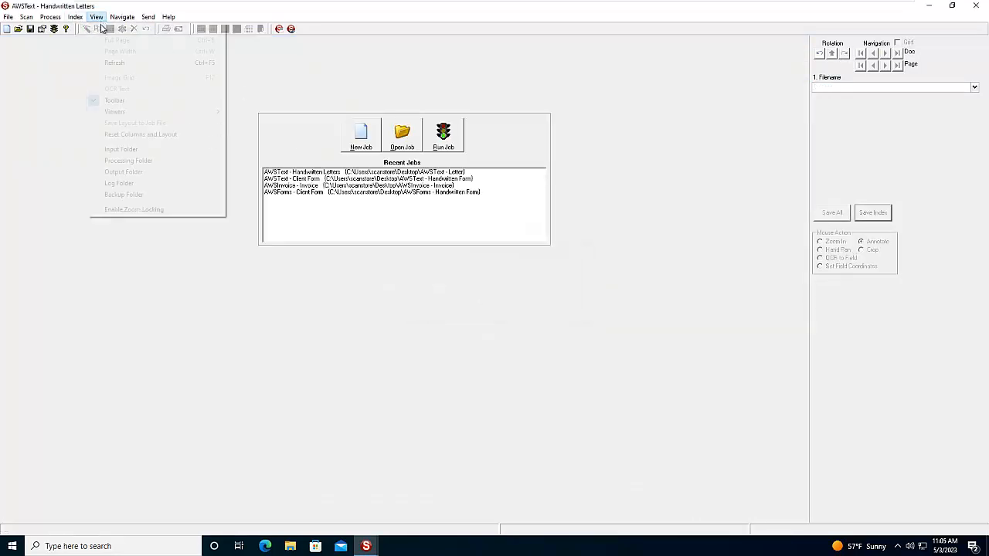
click(123, 171)
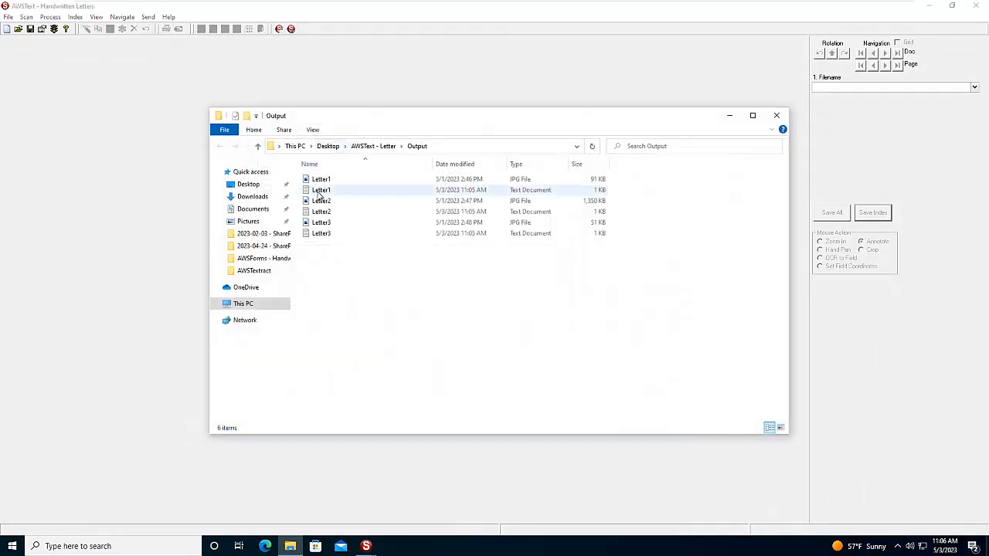
double_click(321, 190)
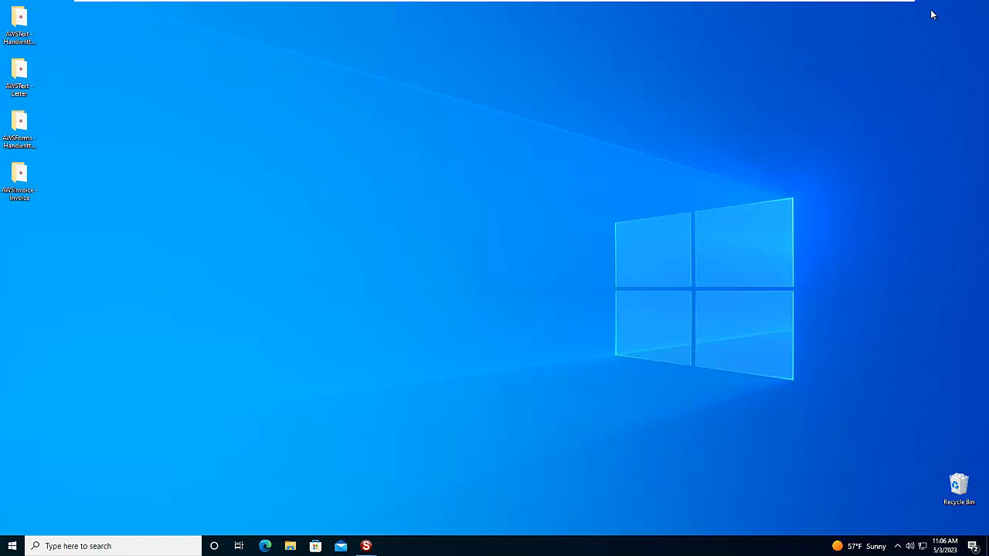
mouse_move(146, 111)
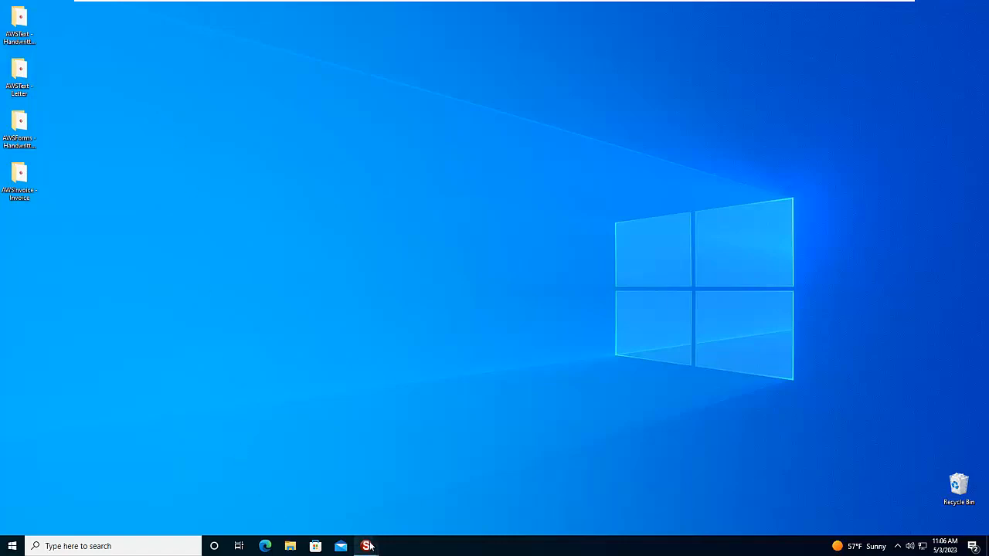
- Launch the SimpleIndex Client Form job from the taskbar
click(368, 547)
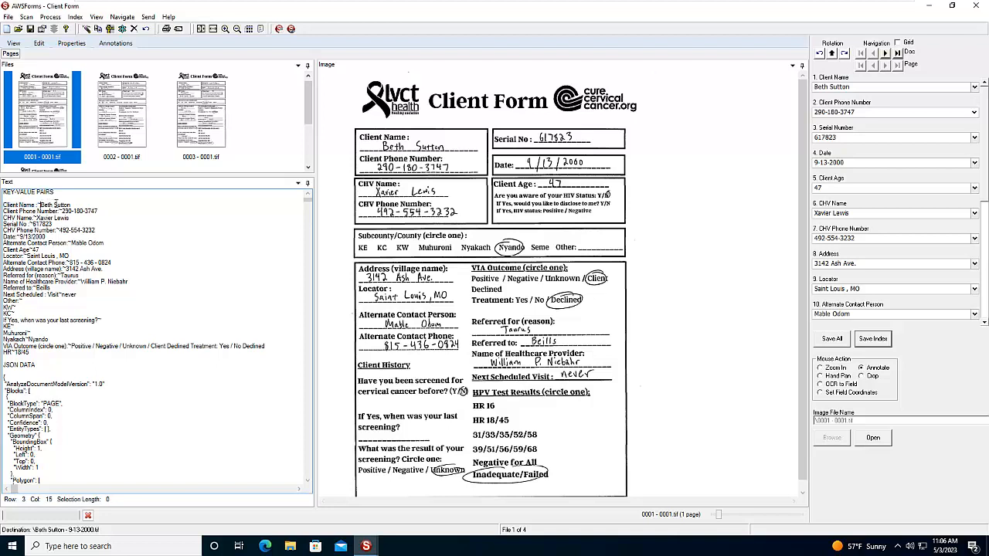
- Highlight the client name in the extracted OCR key-value text
double_click(55, 204)
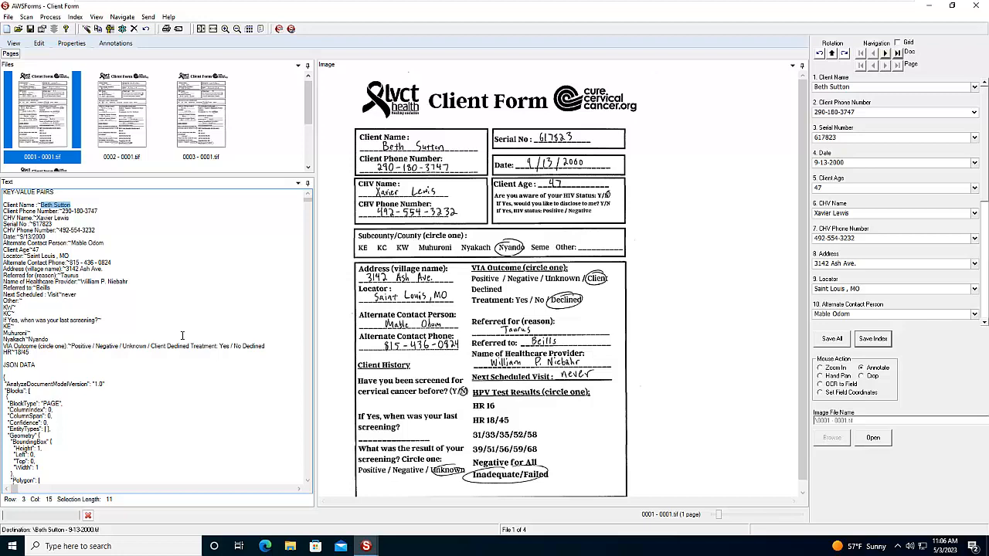
mouse_move(164, 312)
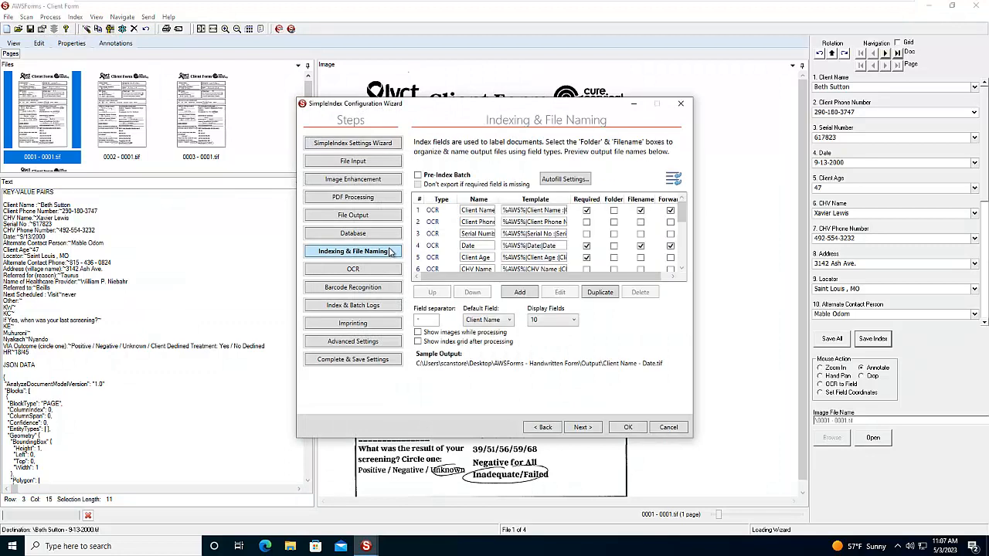
- In Indexing & File Naming, inspect the Client Name field's full OCR template text
click(477, 210)
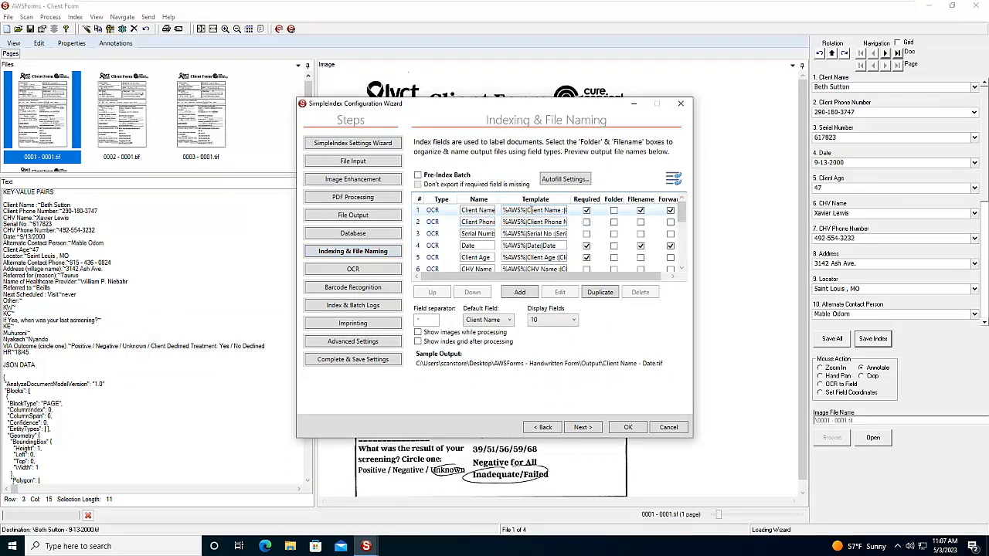
double_click(513, 210)
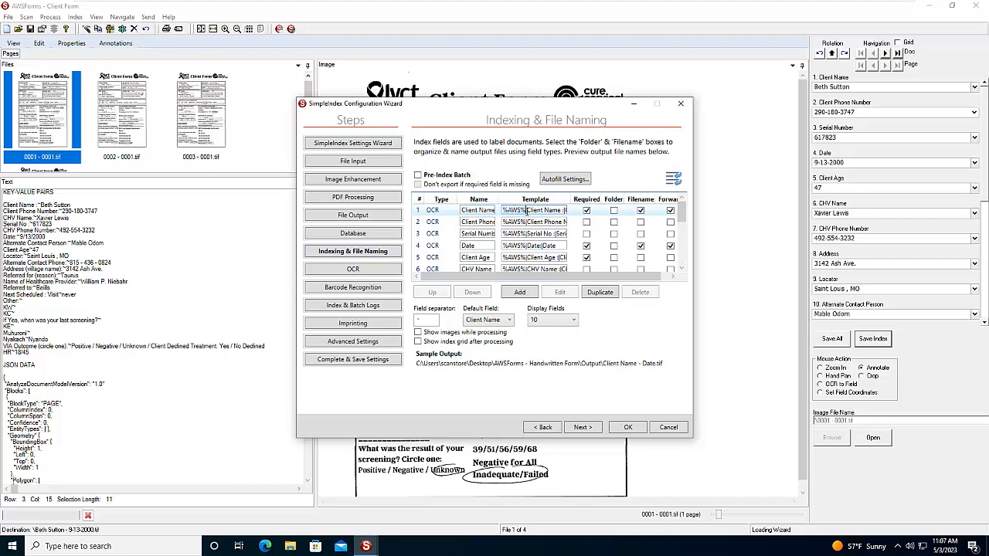
double_click(541, 211)
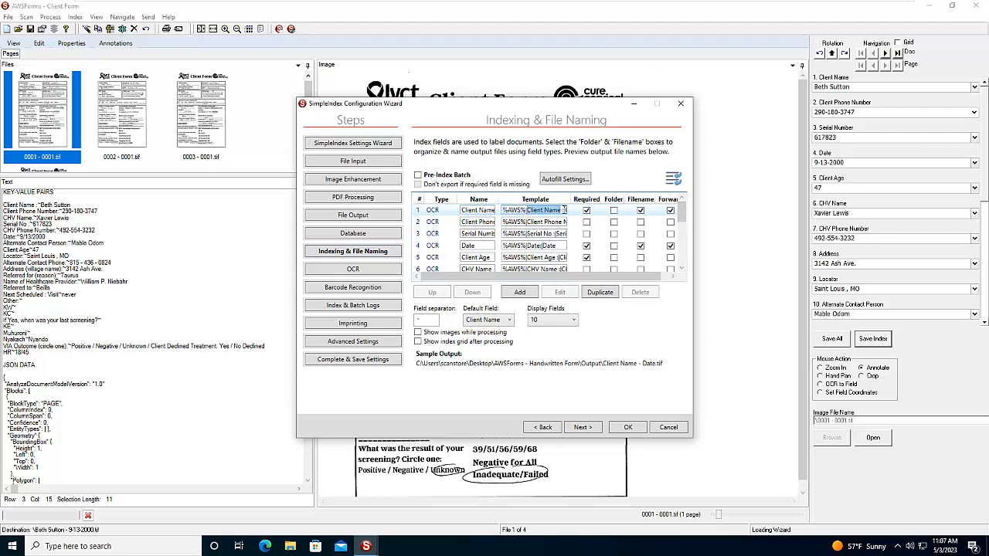
double_click(534, 210)
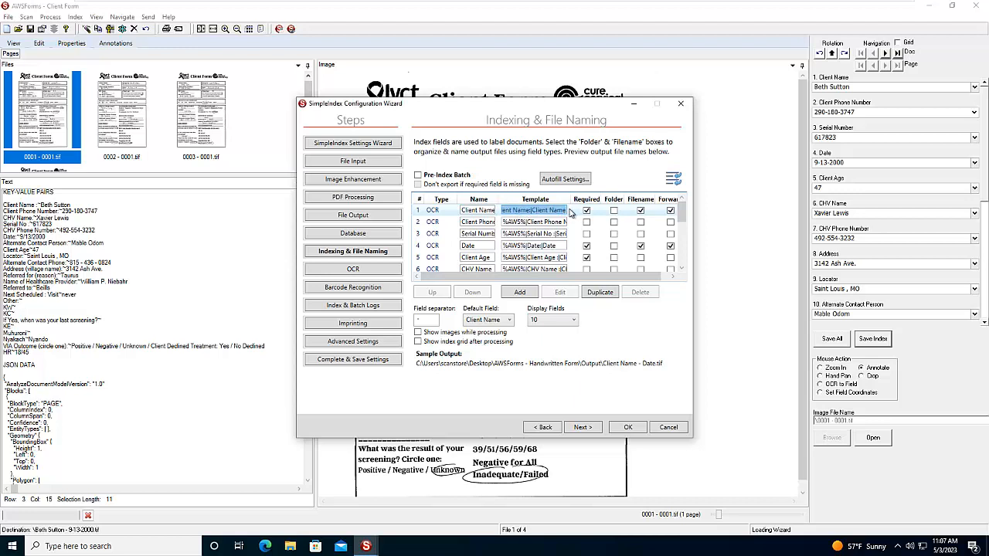
mouse_move(572, 213)
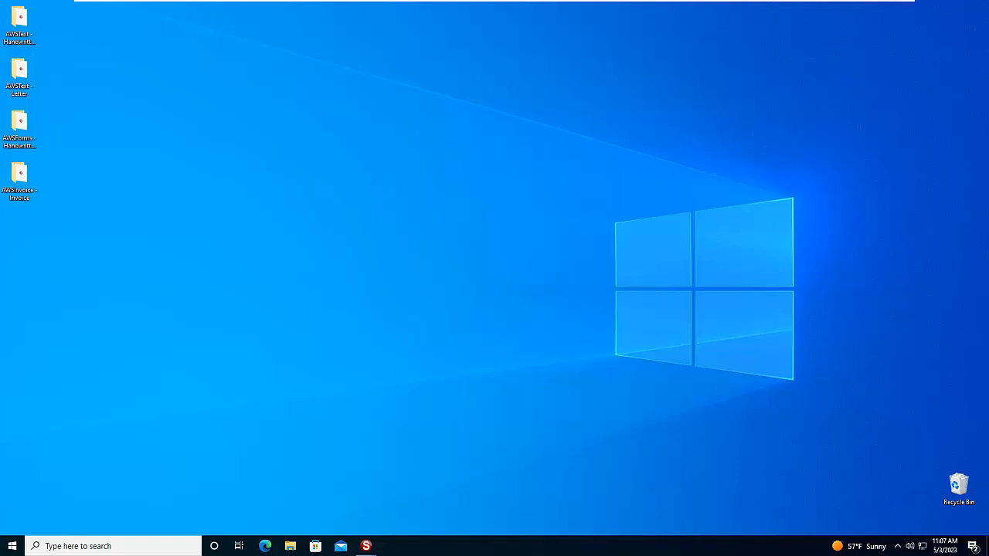
mouse_move(312, 502)
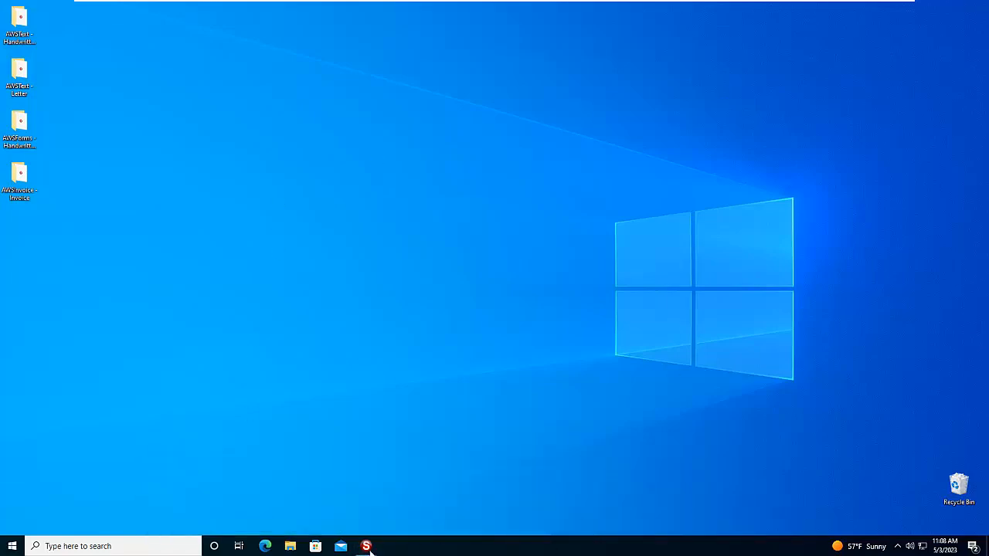
- Launch the SimpleIndex Invoice job showing the Greenwood Products invoice
click(365, 547)
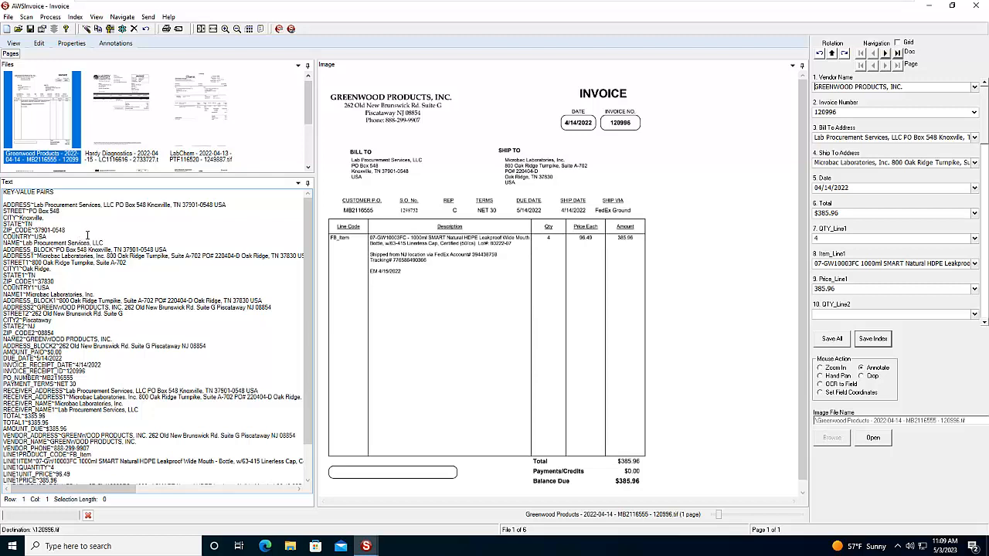
mouse_move(480, 199)
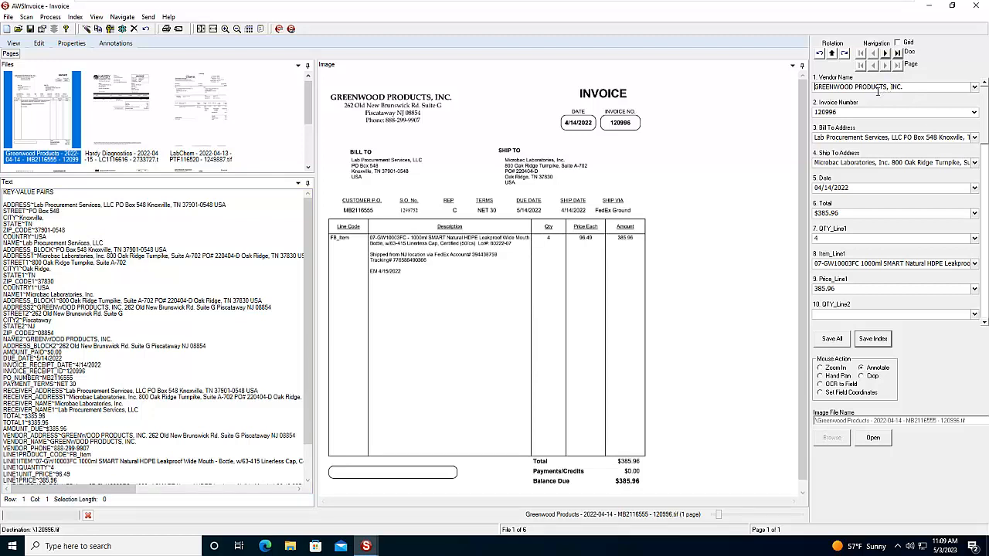
mouse_move(862, 136)
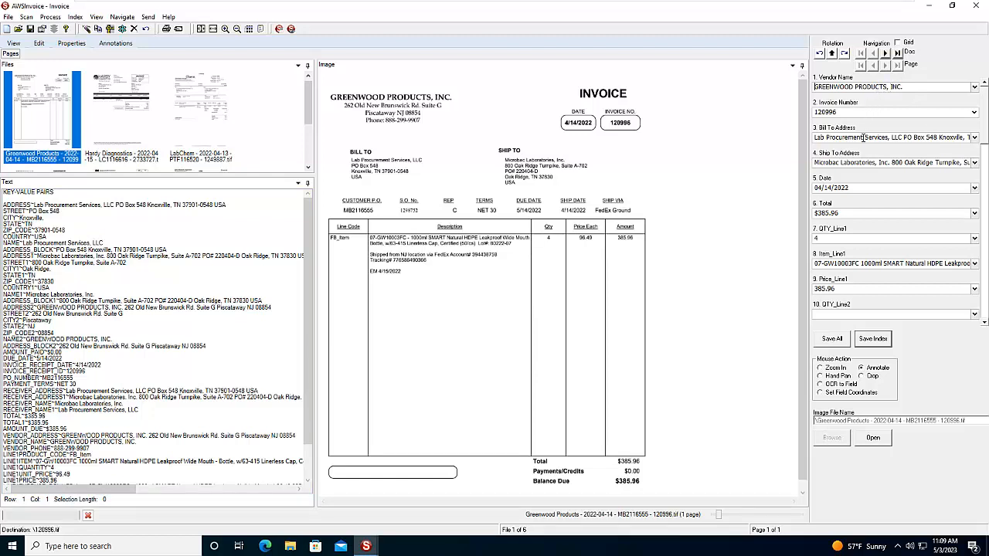
- Check the invoice date, then review the Yamato Scientific and Zymo Research invoices' indexed fields
double_click(834, 162)
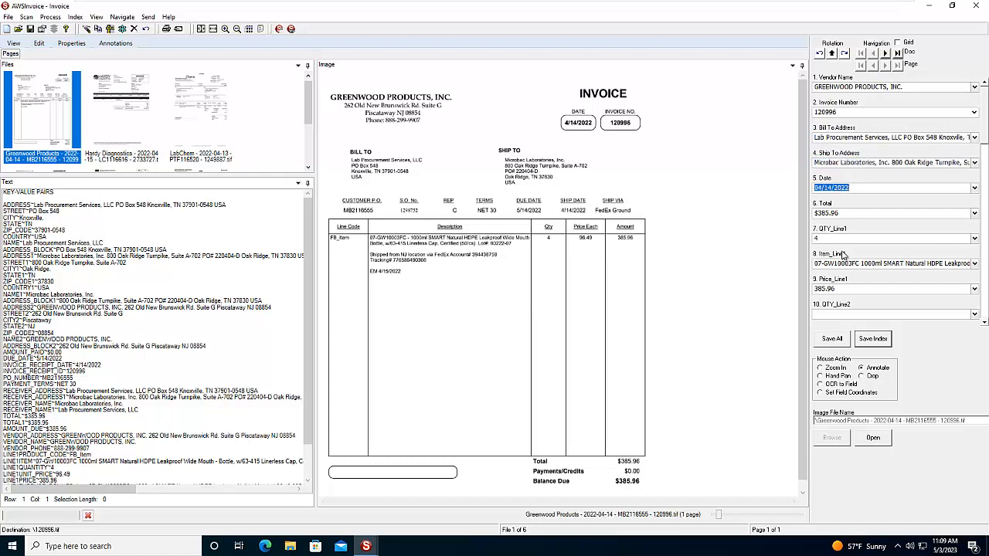
click(889, 238)
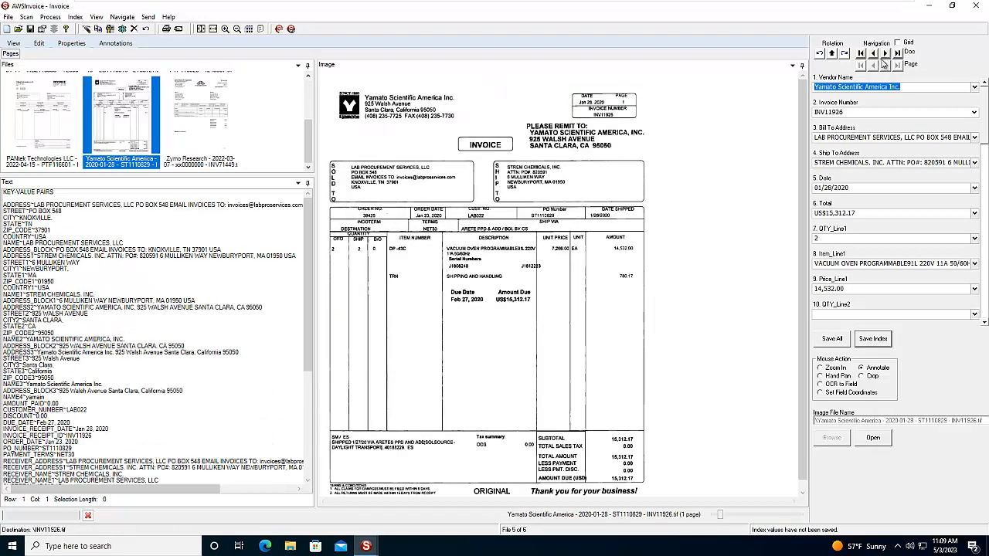
click(885, 52)
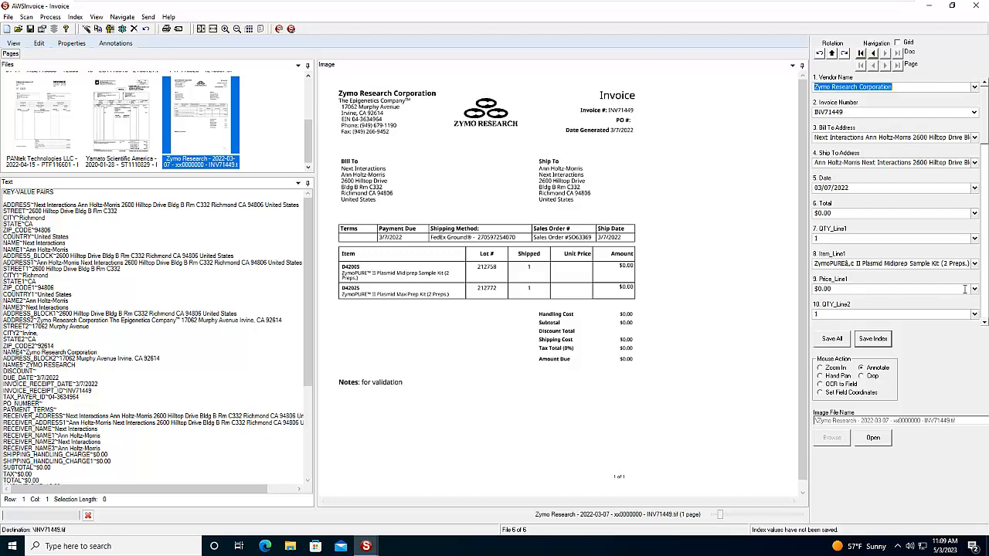
scroll(down, 3)
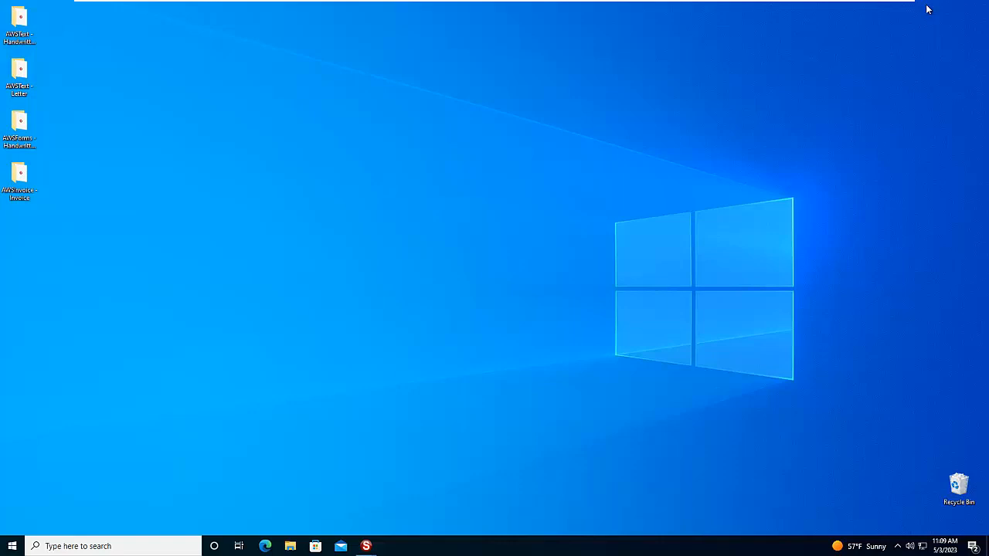
mouse_move(896, 6)
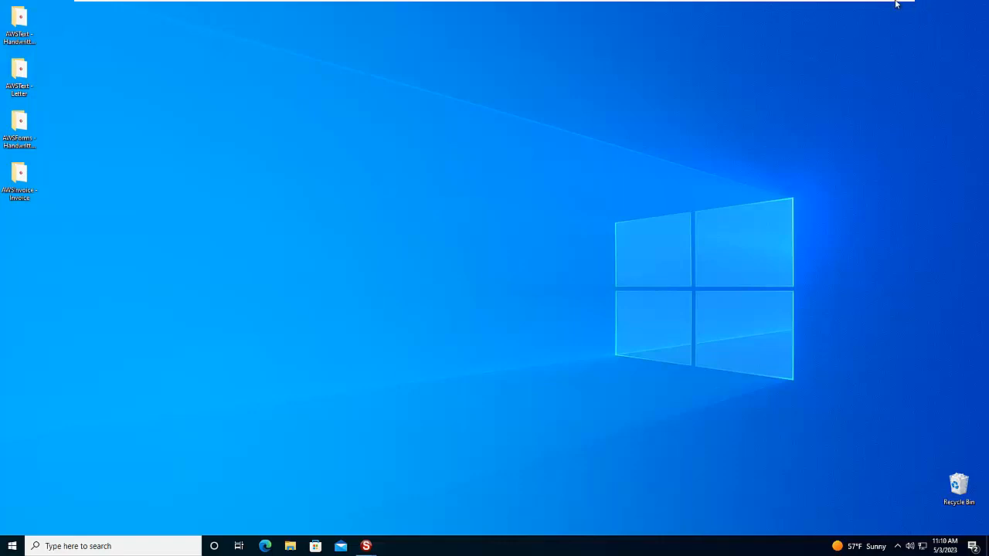